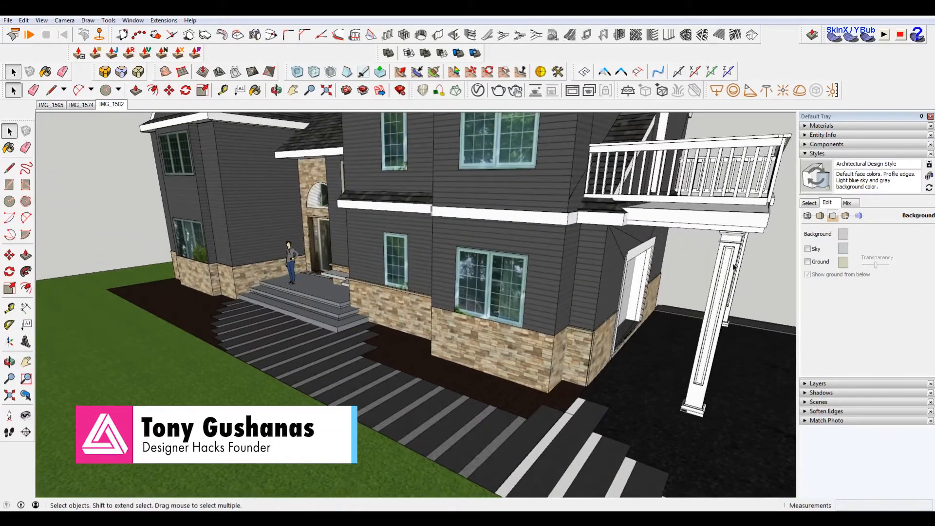
Show the style thumbnails, collapse the Styles panel, and open the Default Tray options
click(810, 203)
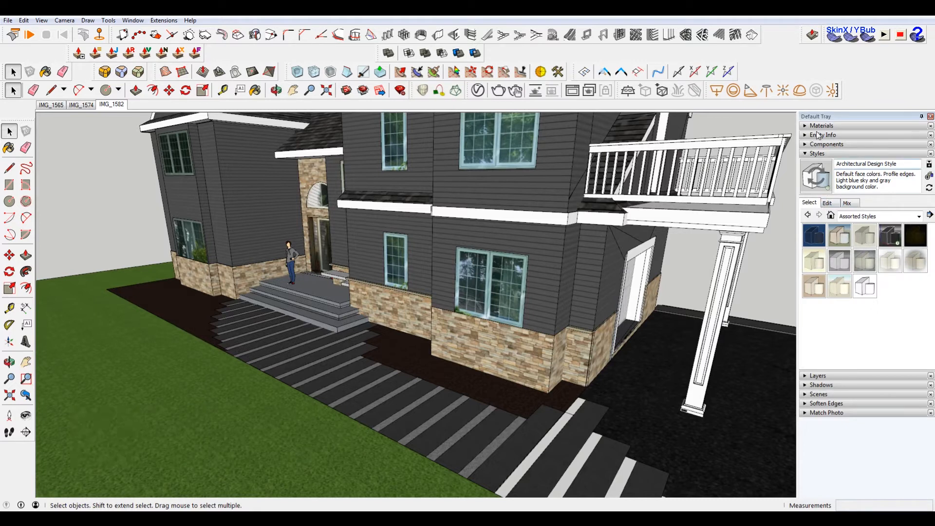
click(818, 154)
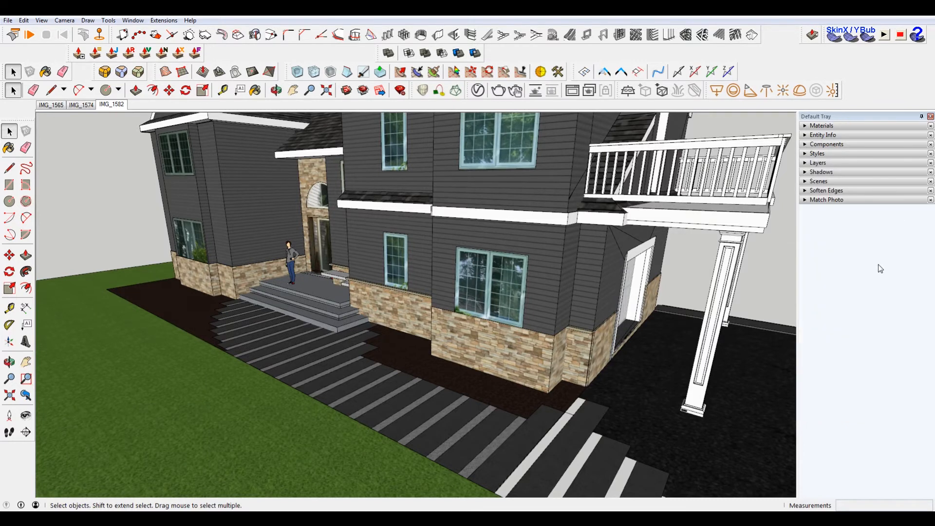
click(132, 20)
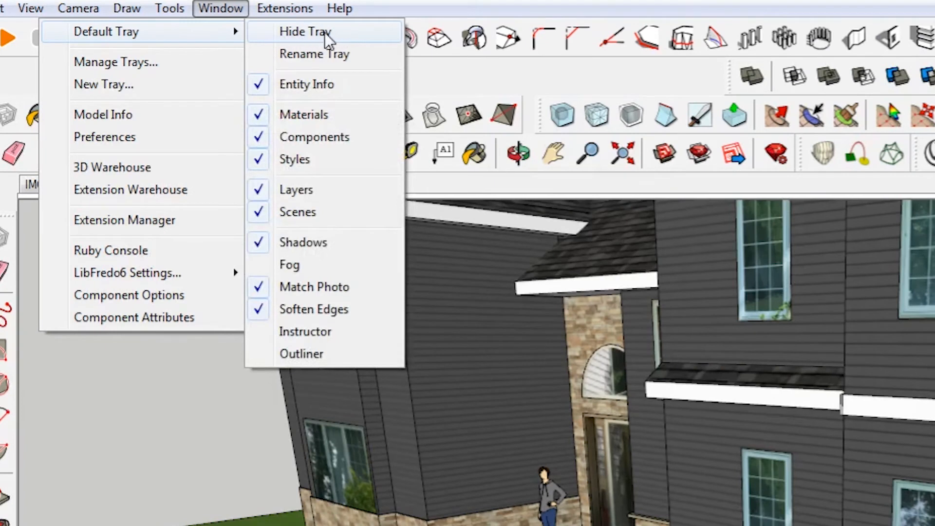
Enable the Materials panel and set its collection to In Model
click(305, 31)
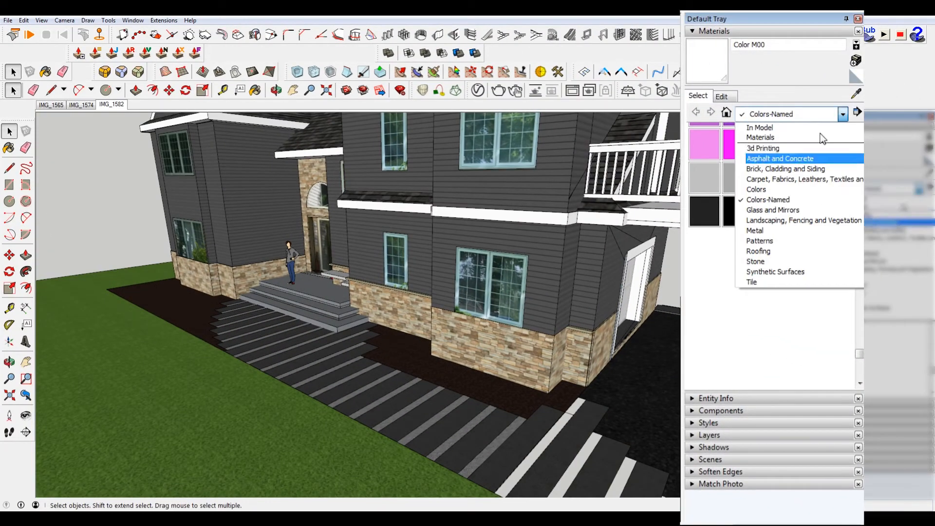
click(760, 127)
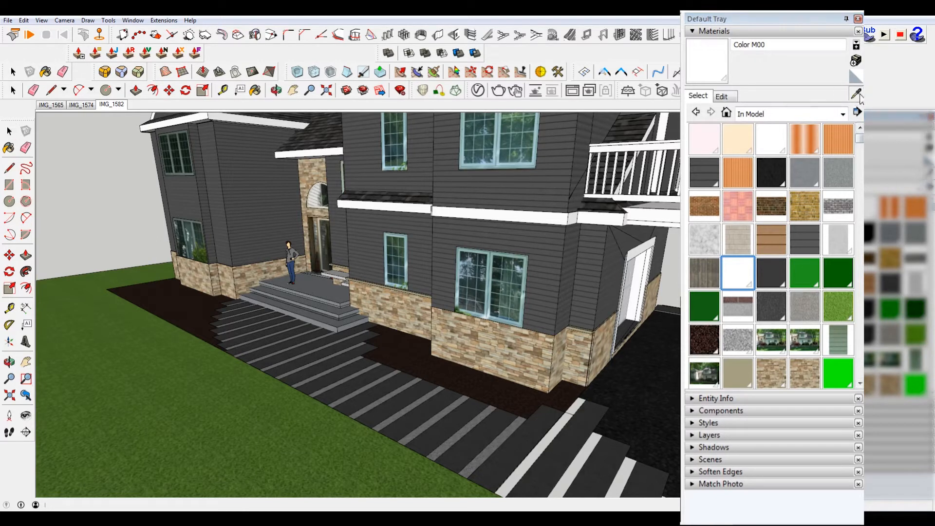
Sample the stone foundation material, shift its hue toward green, and switch the colour picker mode
click(771, 373)
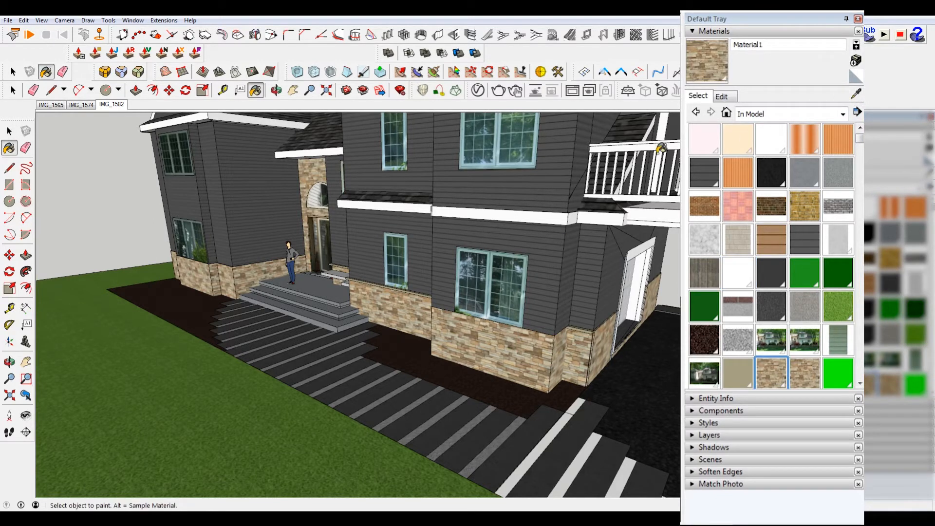
mouse_move(823, 100)
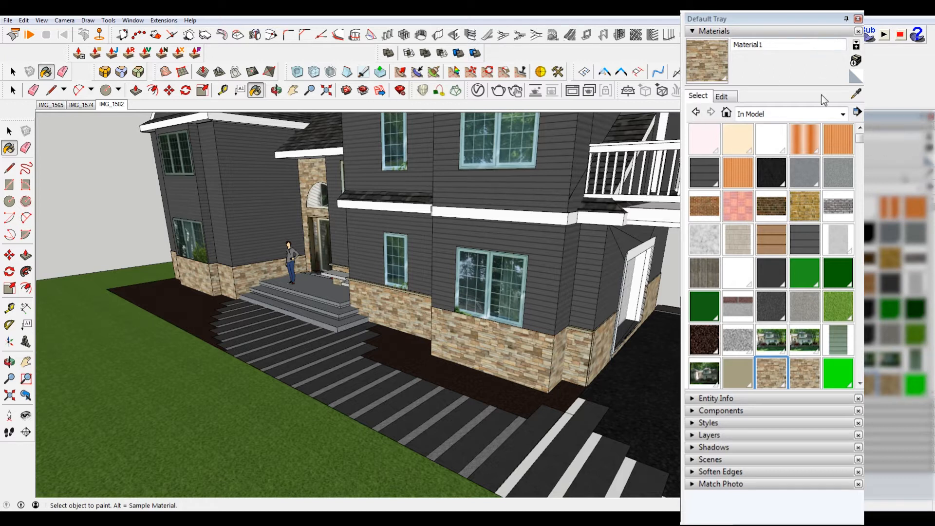
click(722, 96)
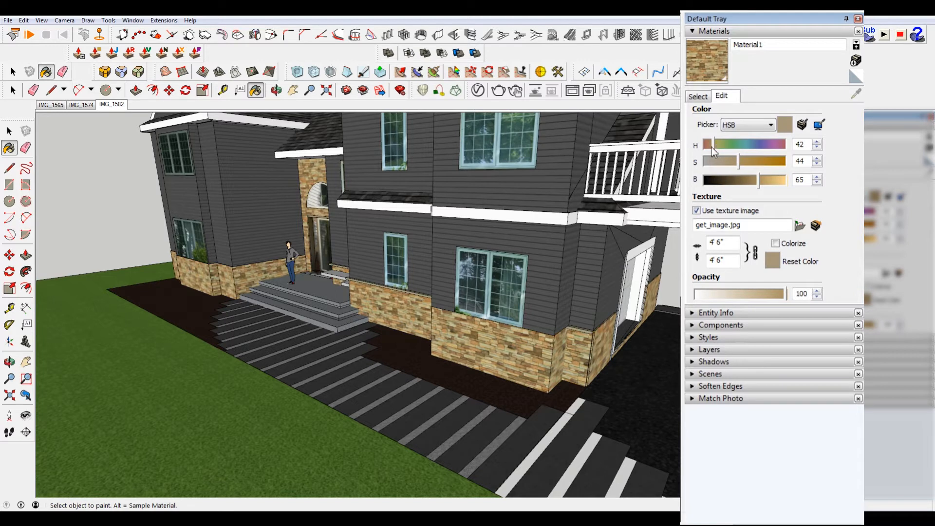
click(728, 144)
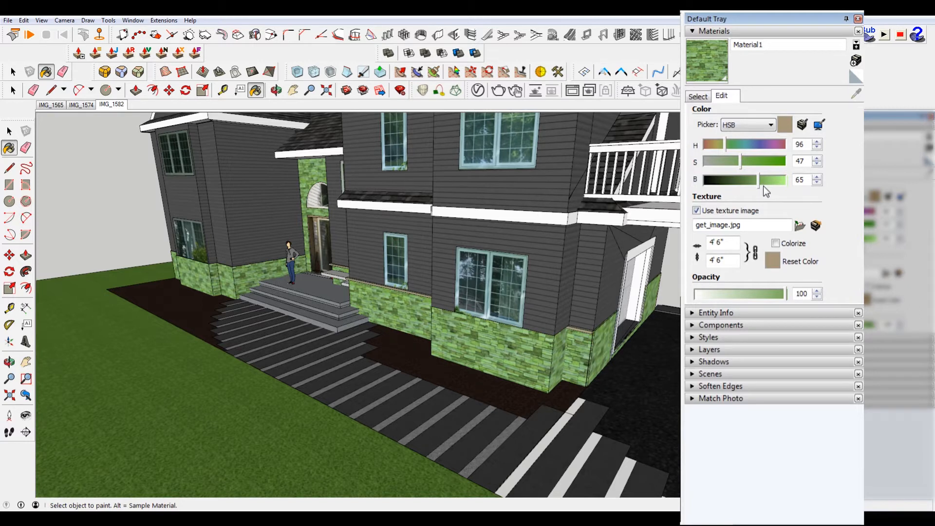
mouse_move(763, 186)
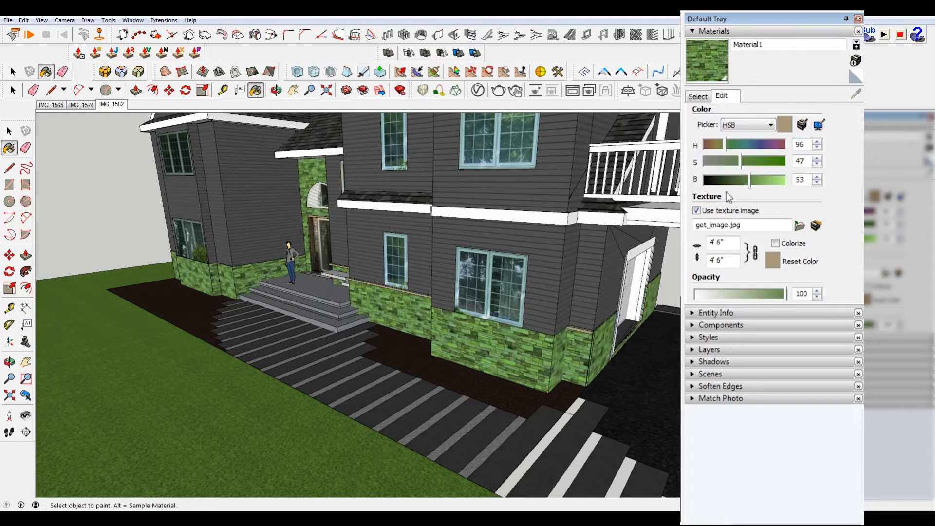
click(771, 125)
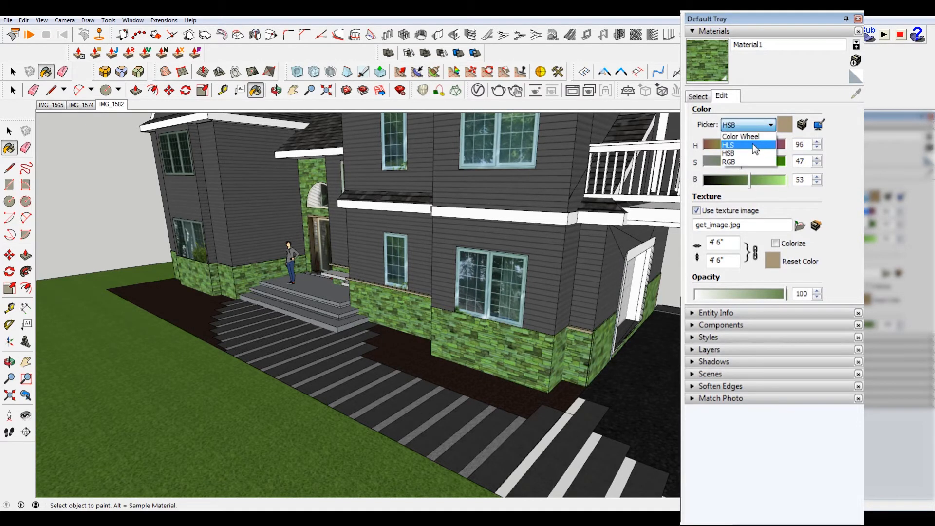
mouse_move(748, 162)
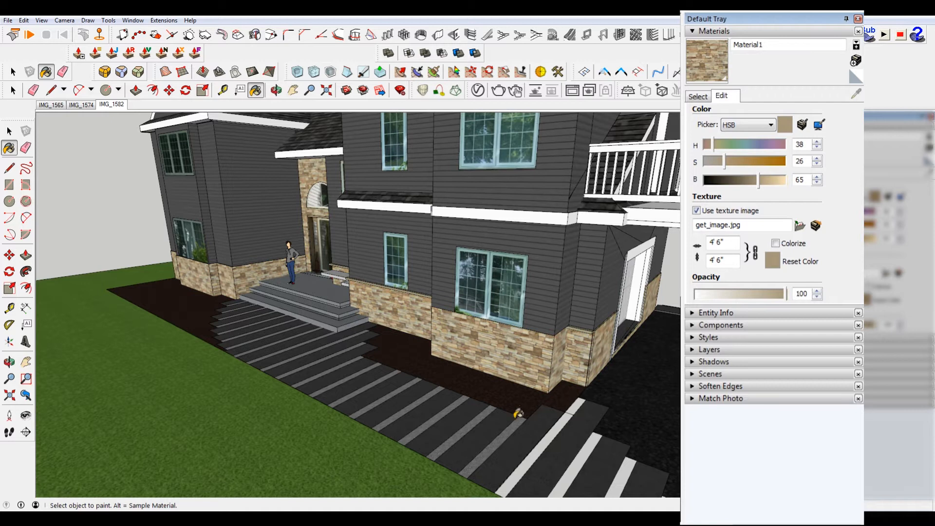
mouse_move(839, 266)
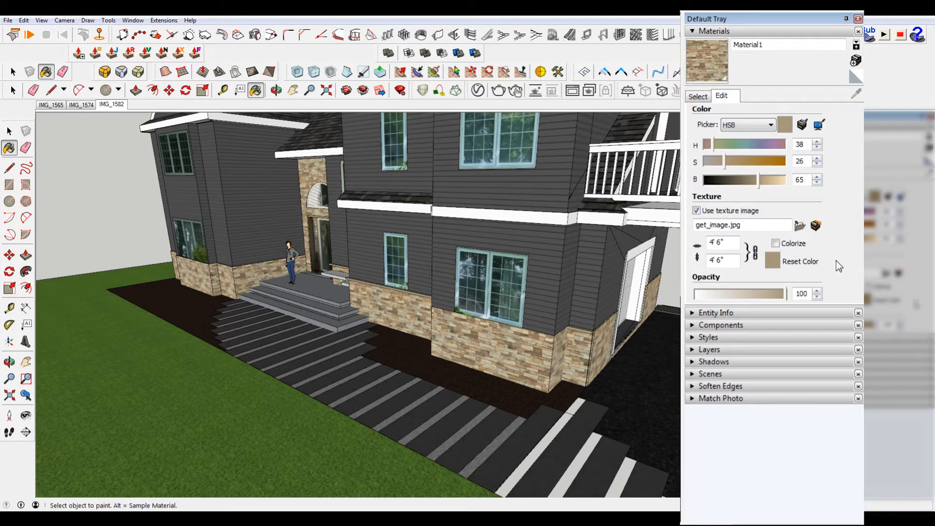
Tick Colorize and toggle the stone material's Use texture image checkbox off and on
click(776, 243)
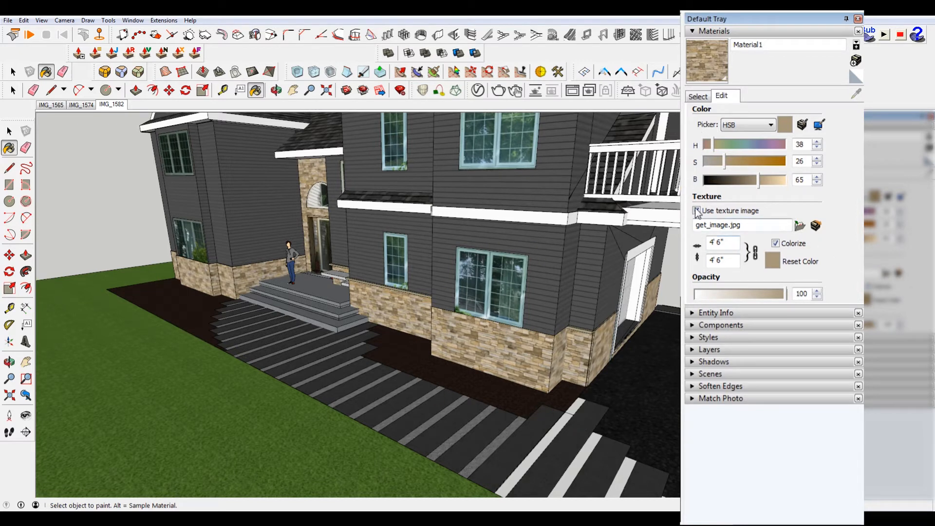
click(696, 210)
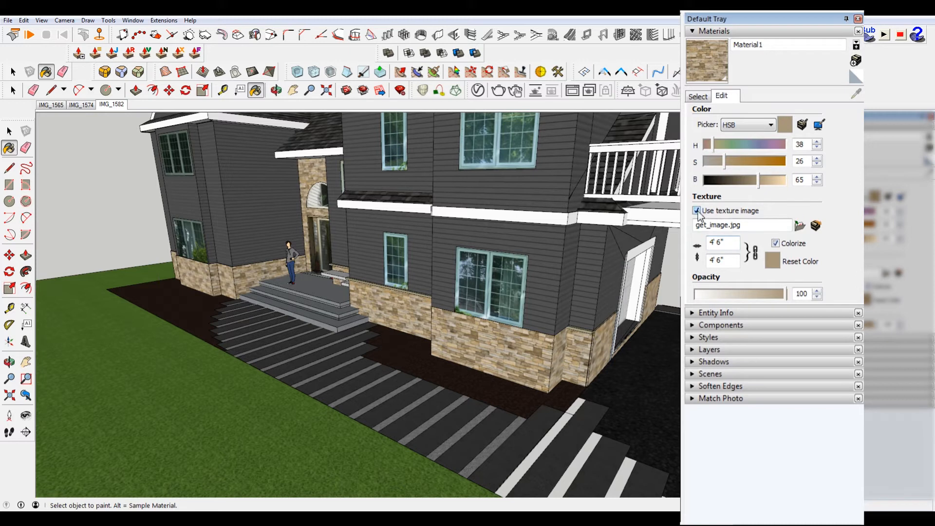
click(696, 210)
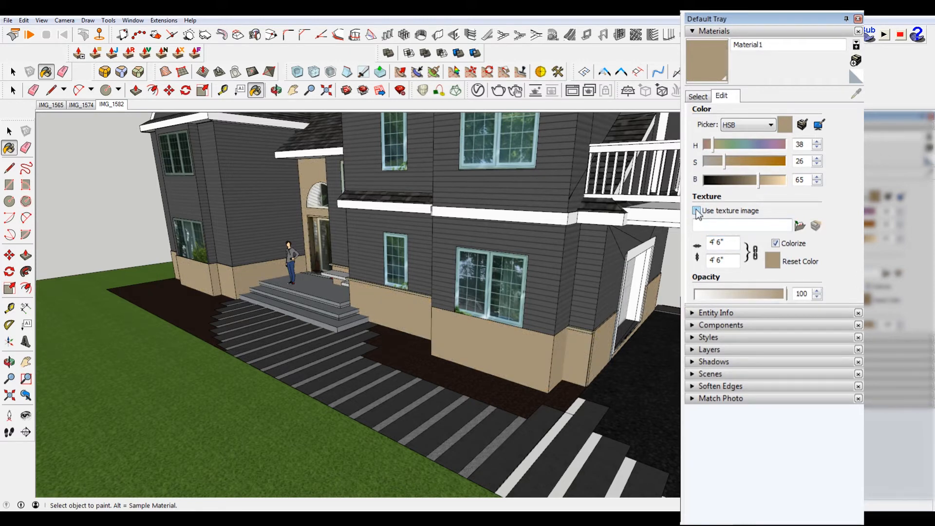
click(696, 211)
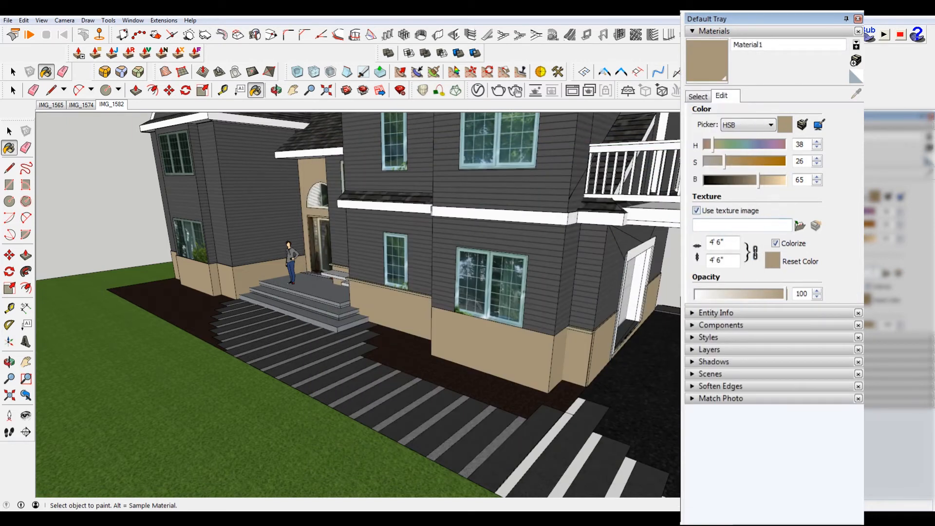
mouse_move(800, 226)
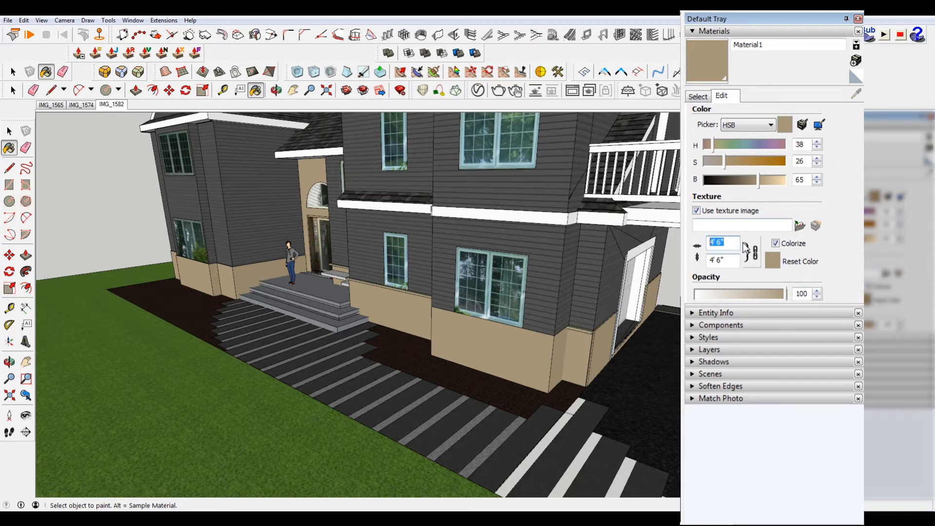
mouse_move(754, 251)
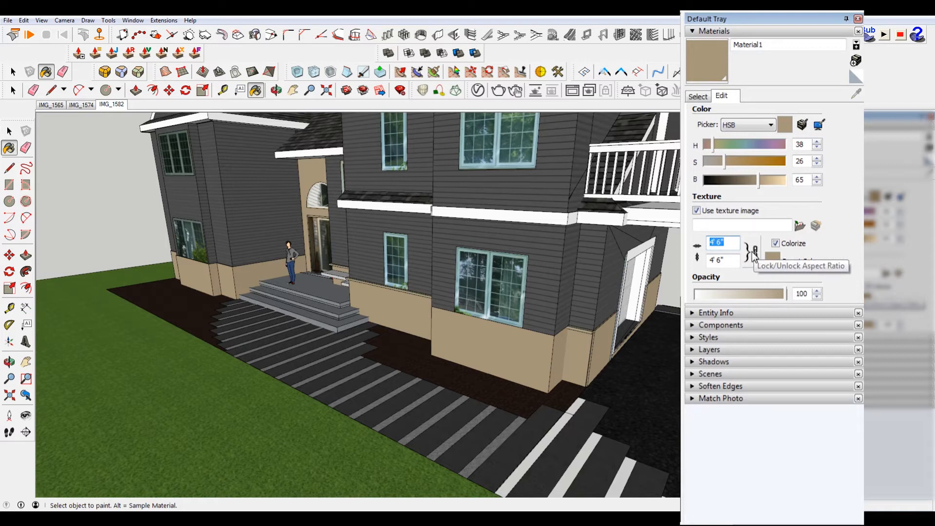
mouse_move(773, 261)
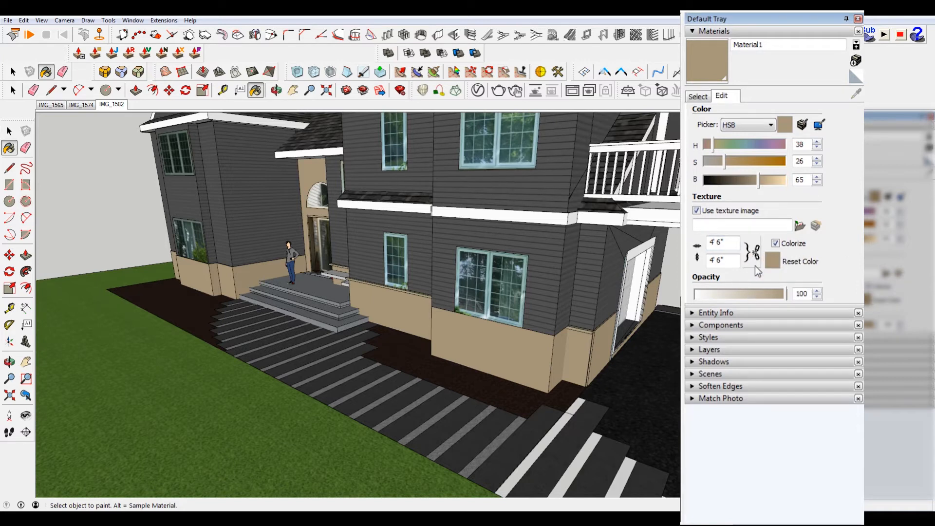
Set Material1's texture width and height to 3'6"
triple_click(723, 243)
text(3)
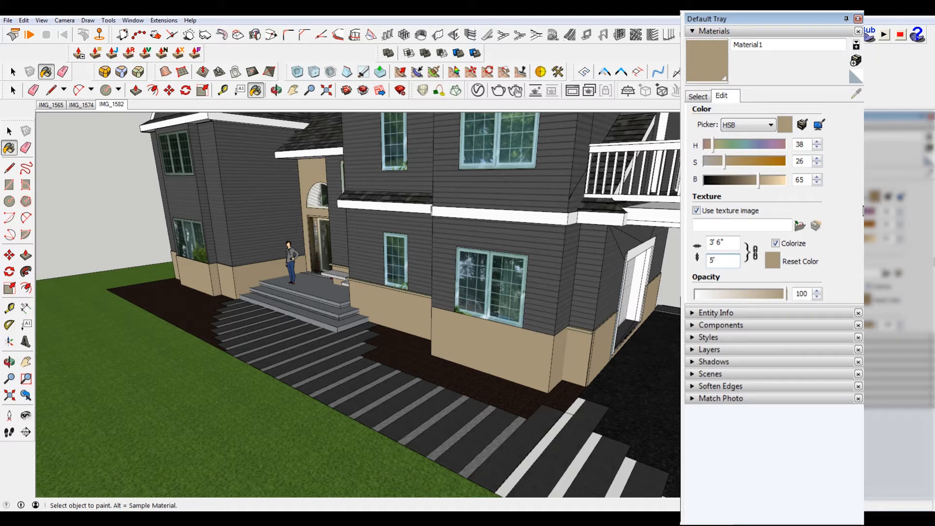
click(722, 243)
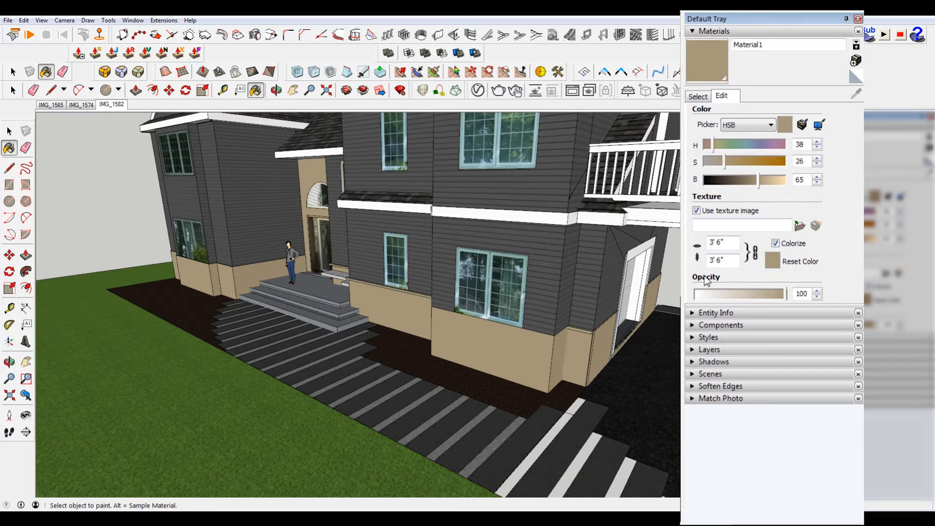
mouse_move(795, 422)
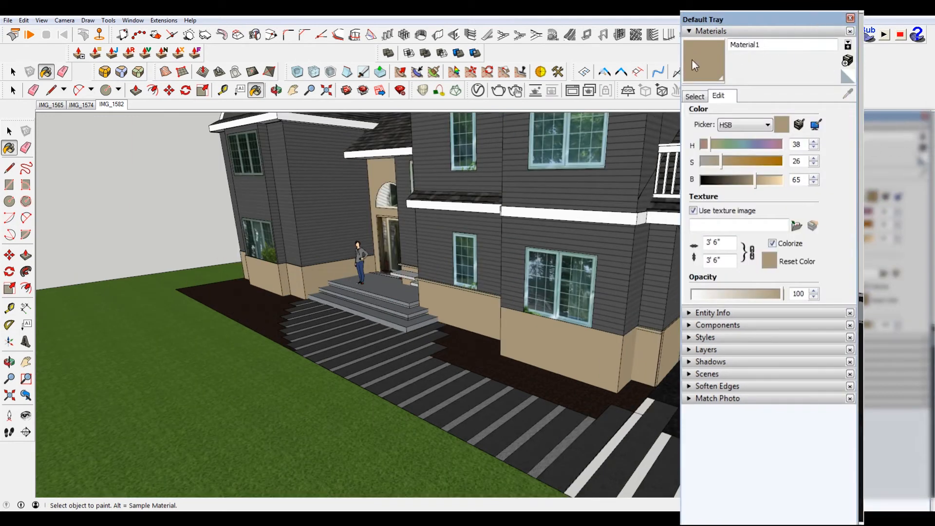
mouse_move(847, 62)
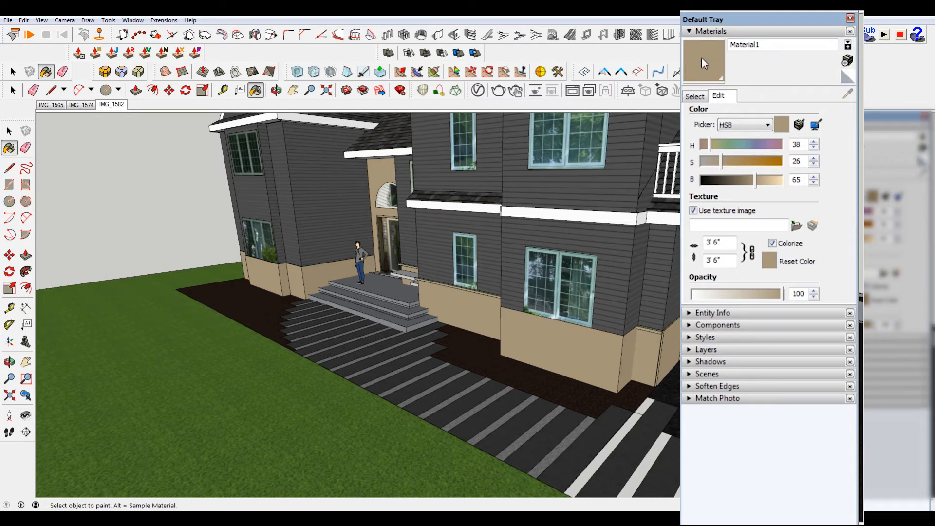
Create a new material using get_image.jpg from Downloads as its texture
click(694, 96)
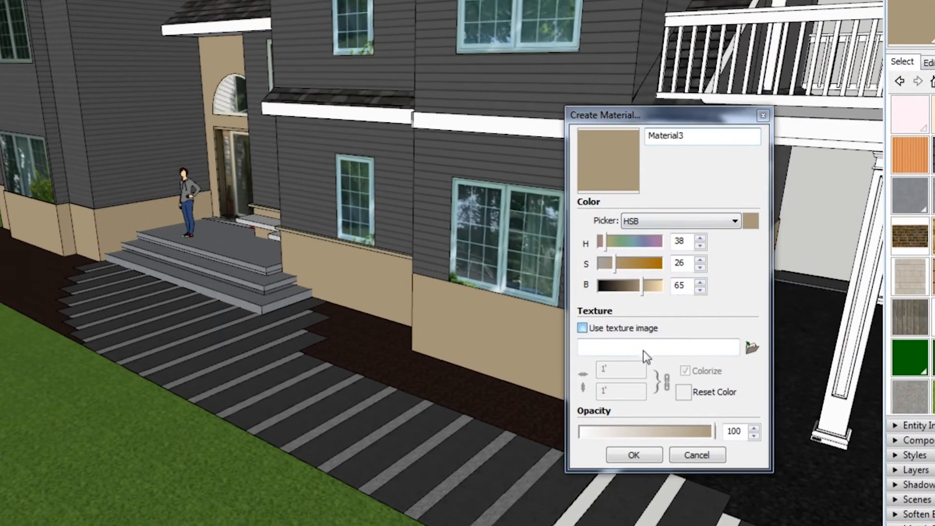
click(752, 348)
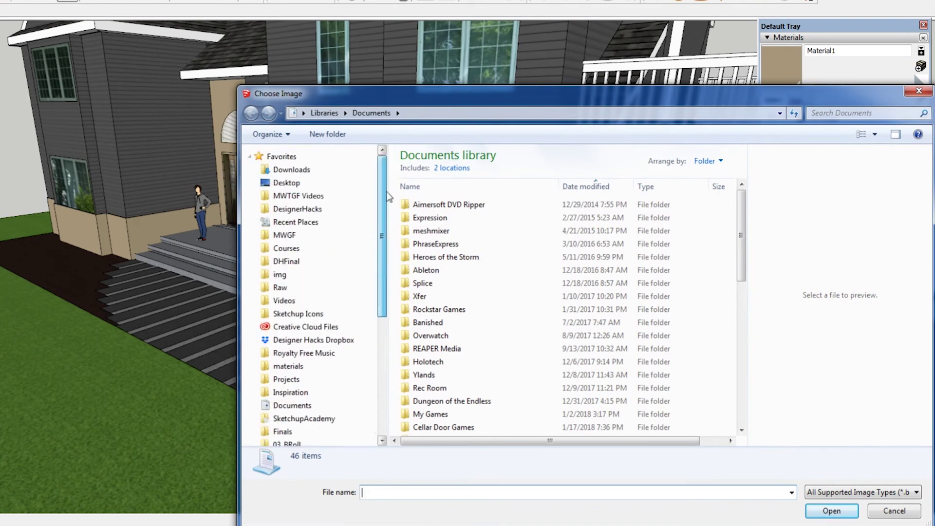
click(292, 170)
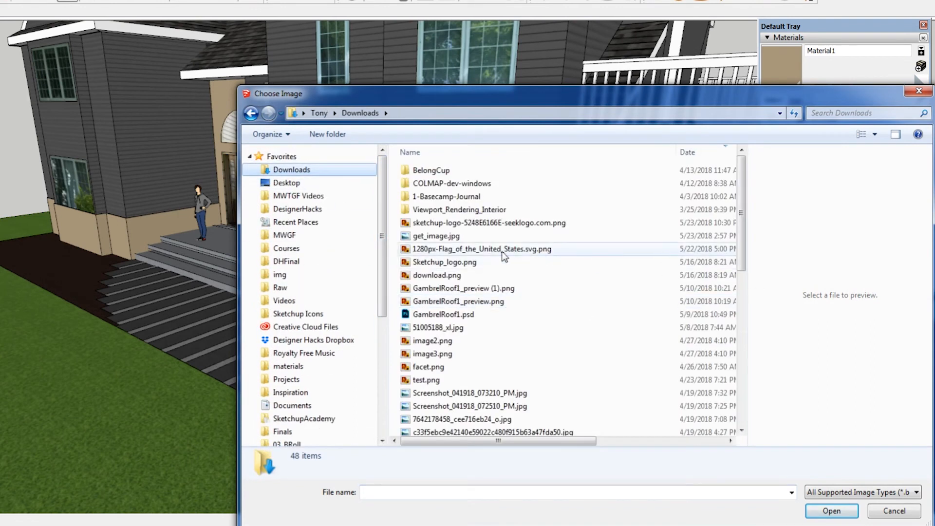
click(436, 235)
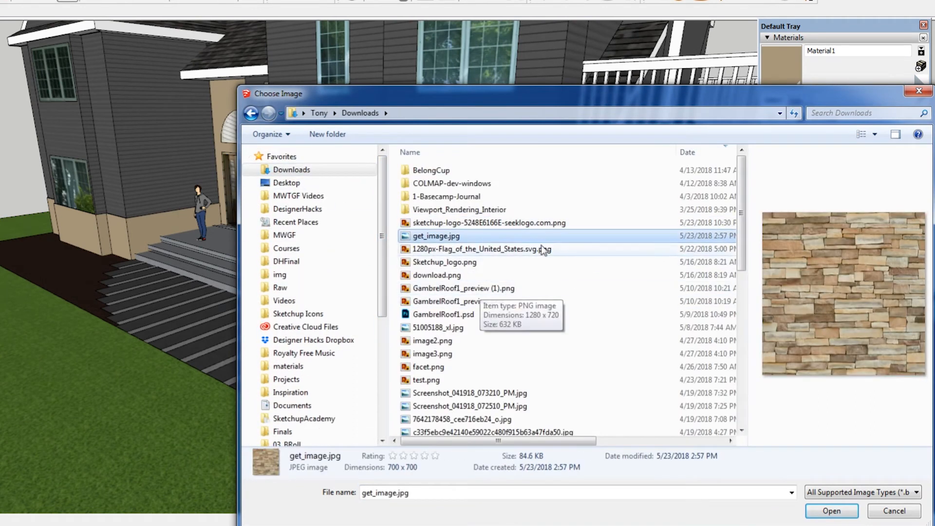
click(831, 510)
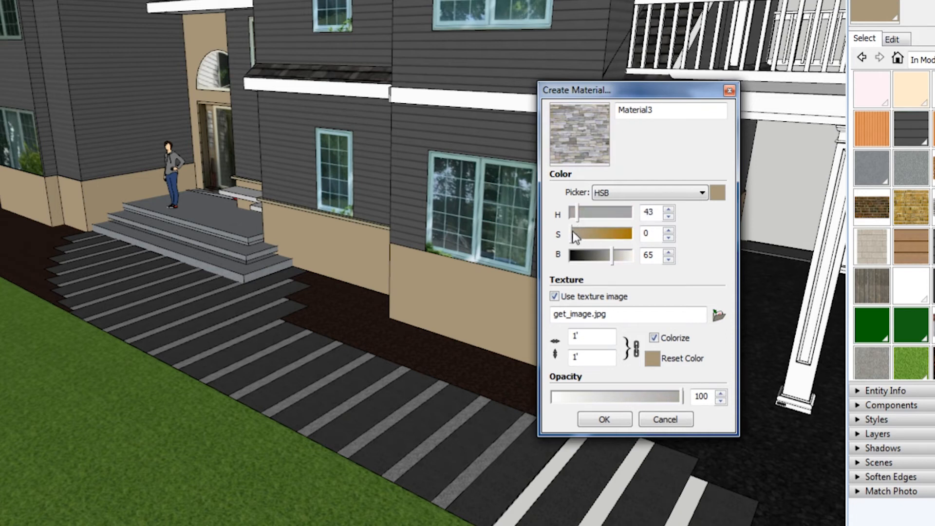
Confirm Create Material to add the gray stone Material3 to the model
click(603, 419)
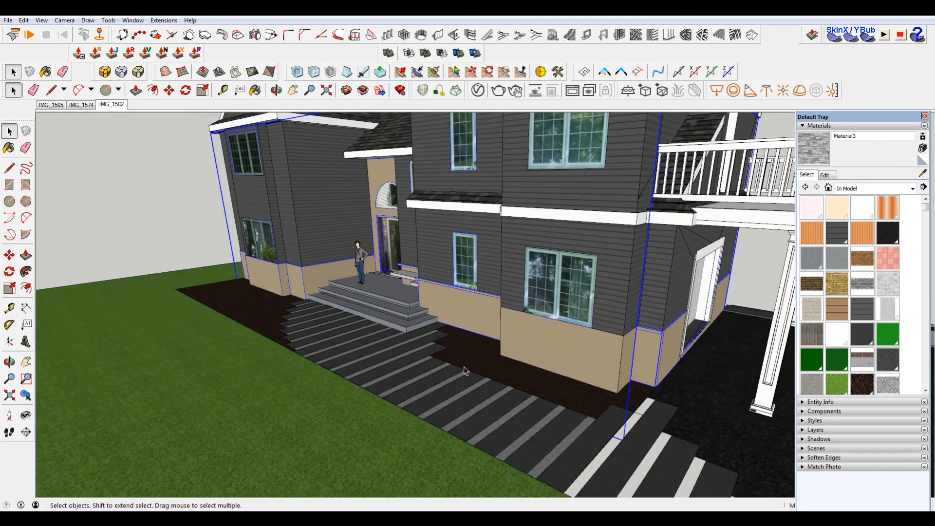
mouse_move(391, 348)
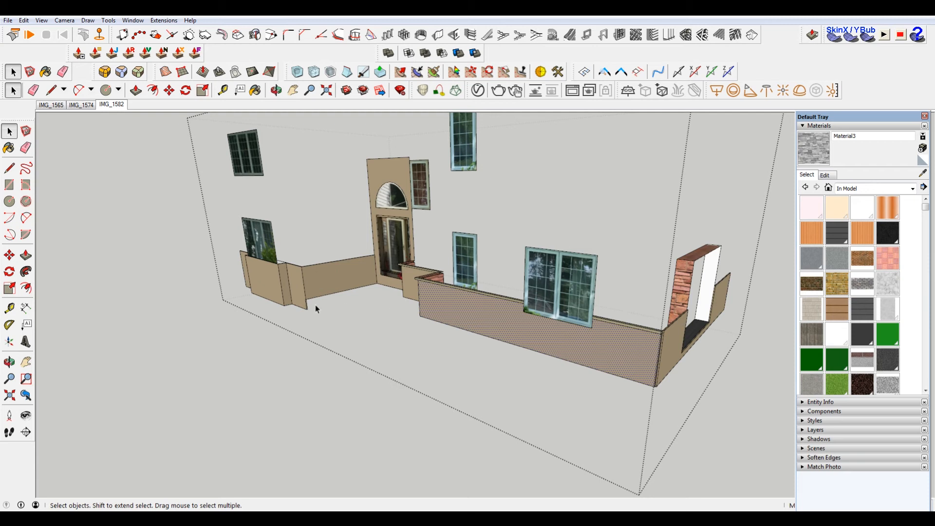
Select all beige walls sharing the material, paint them with Material3, and reopen its settings
right_click(498, 234)
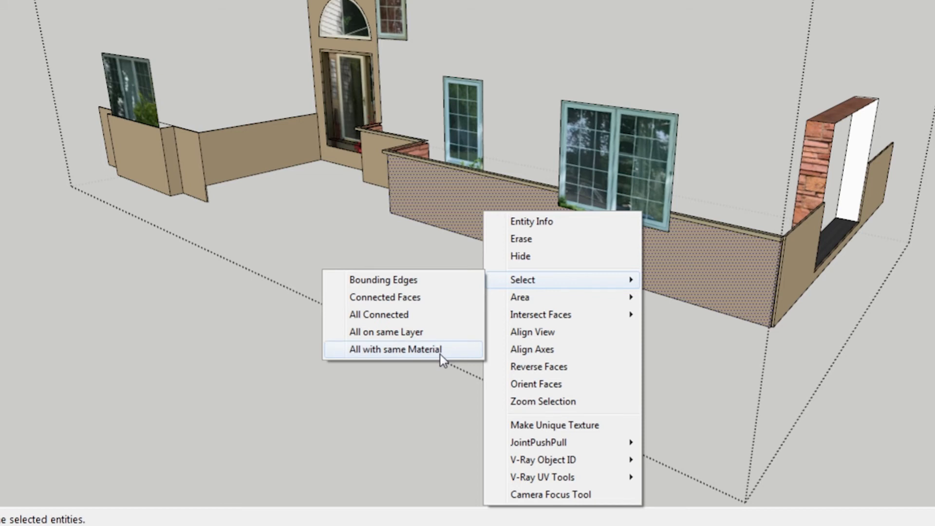
click(396, 349)
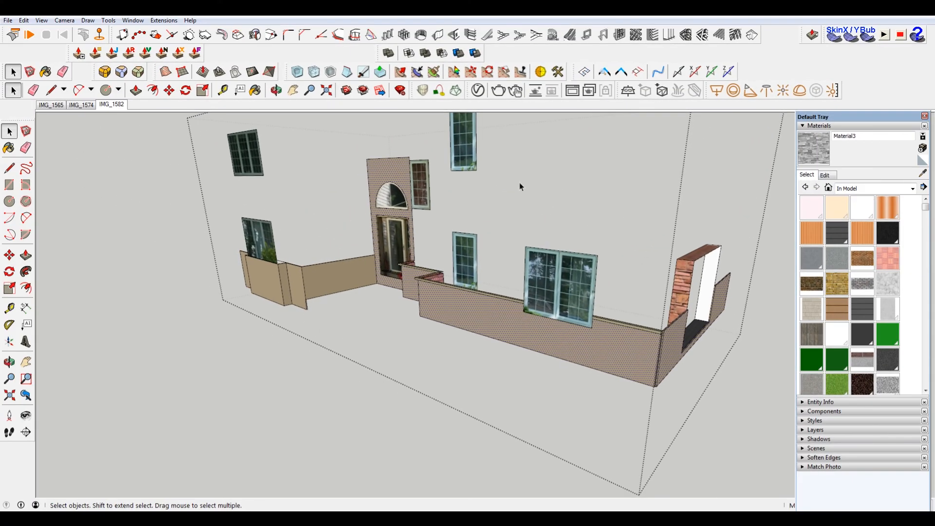
mouse_move(639, 339)
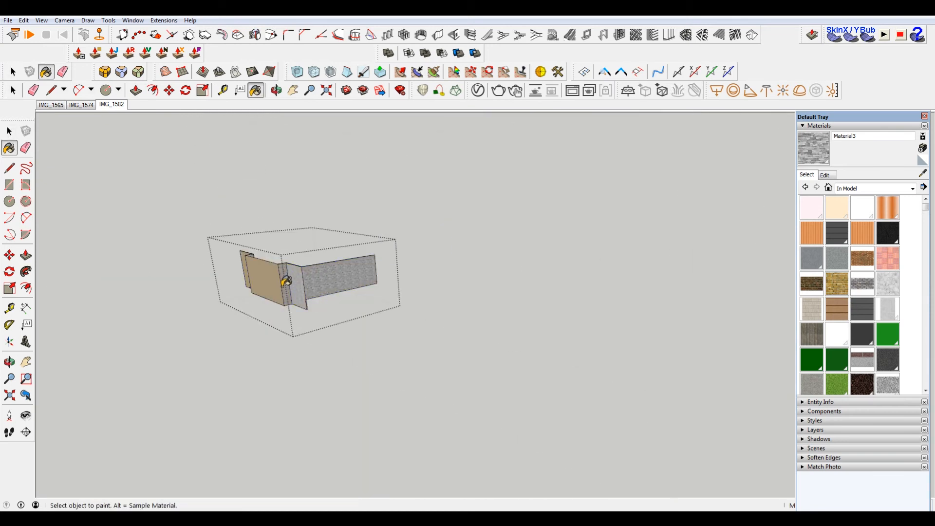
scroll(down, 3)
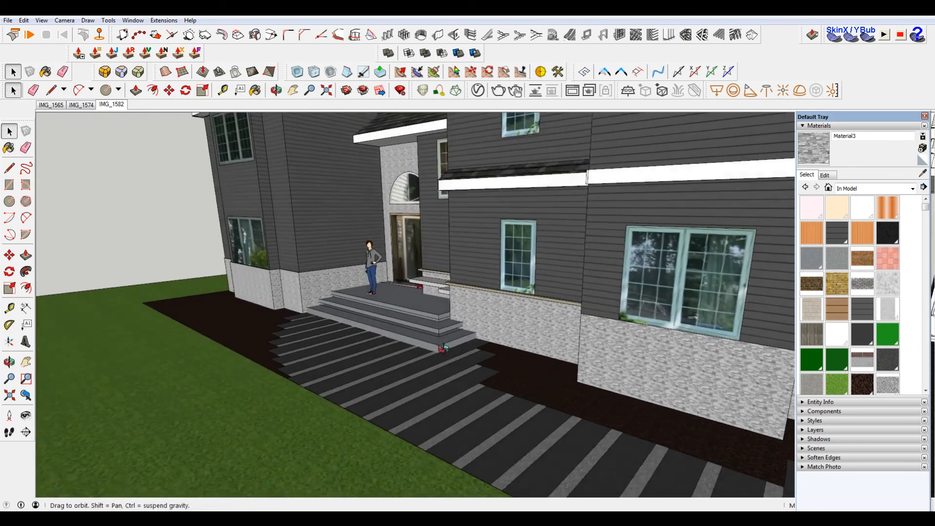
click(824, 174)
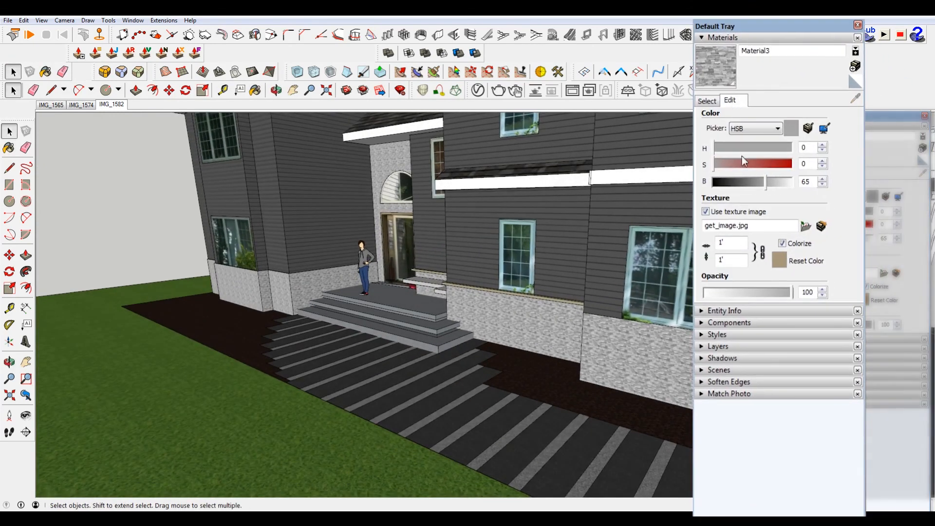